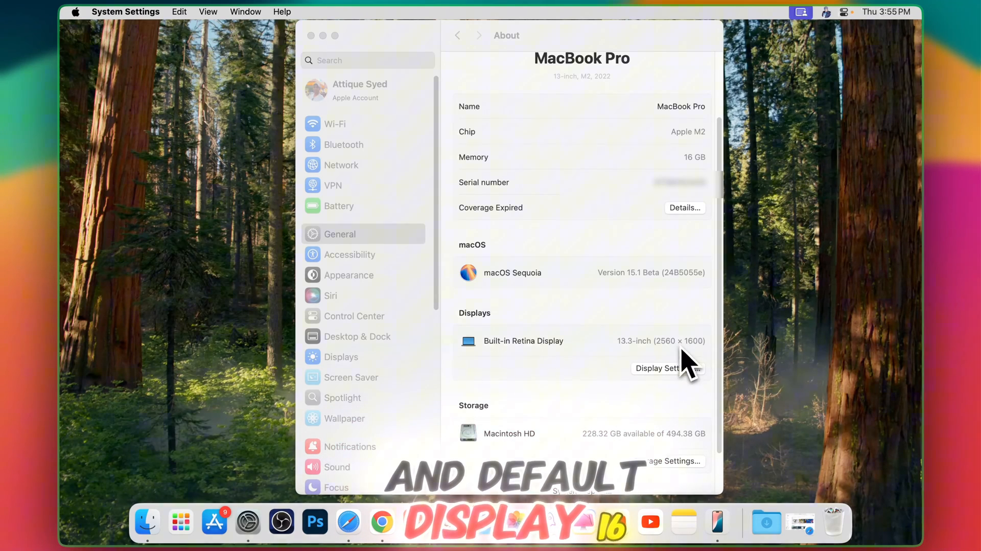
Step: Show the Displays pane listing the built-in display's resolutions, 1440 × 900 default
left_click(341, 356)
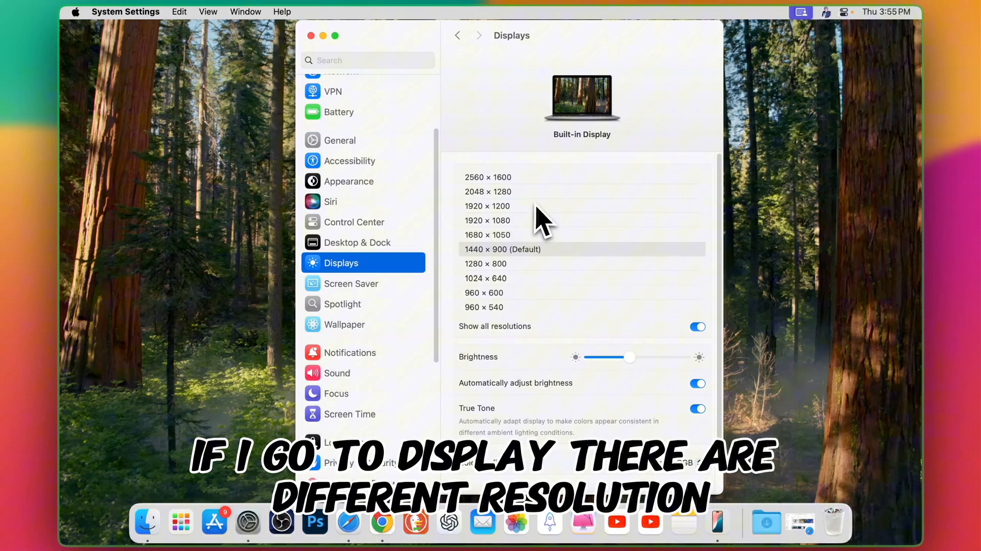
mouse_move(513, 301)
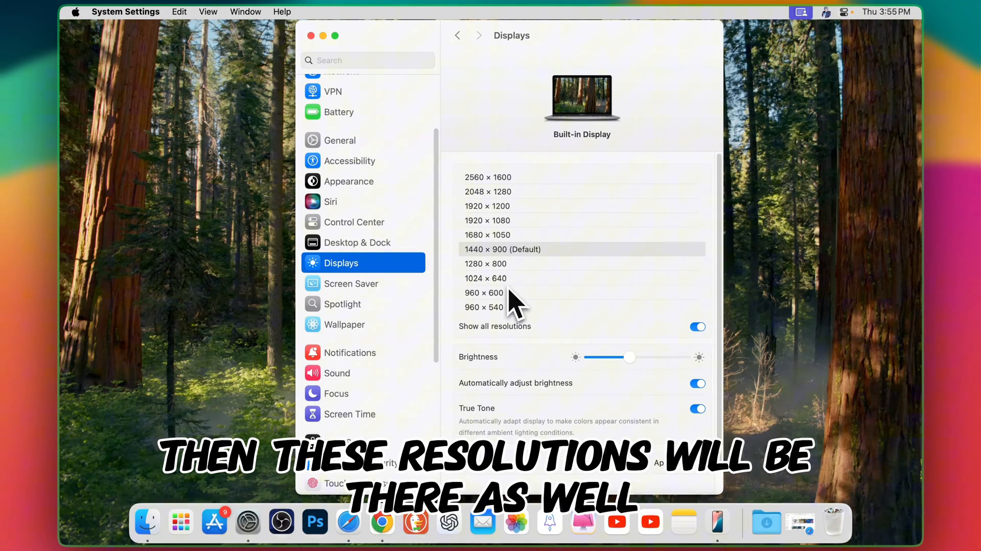
mouse_move(518, 260)
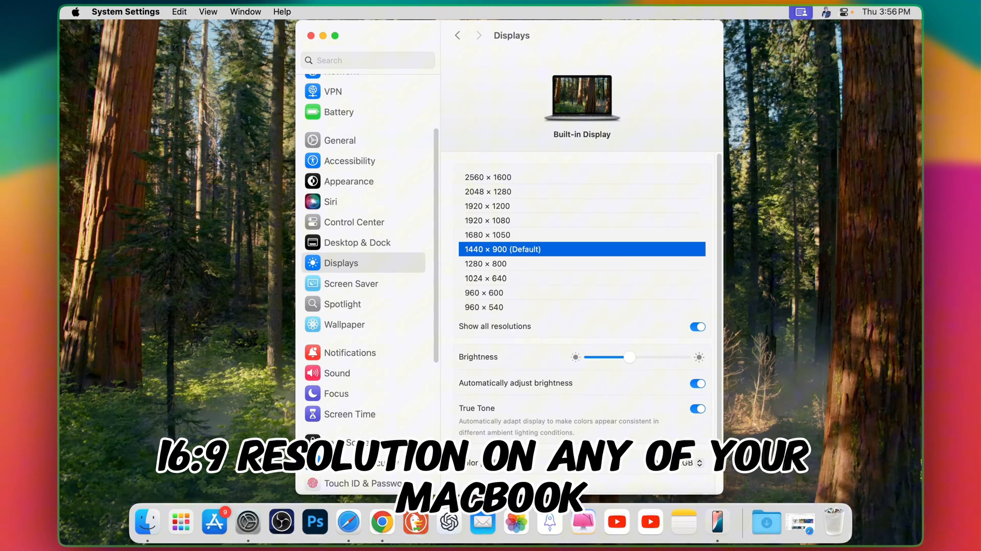
mouse_move(569, 299)
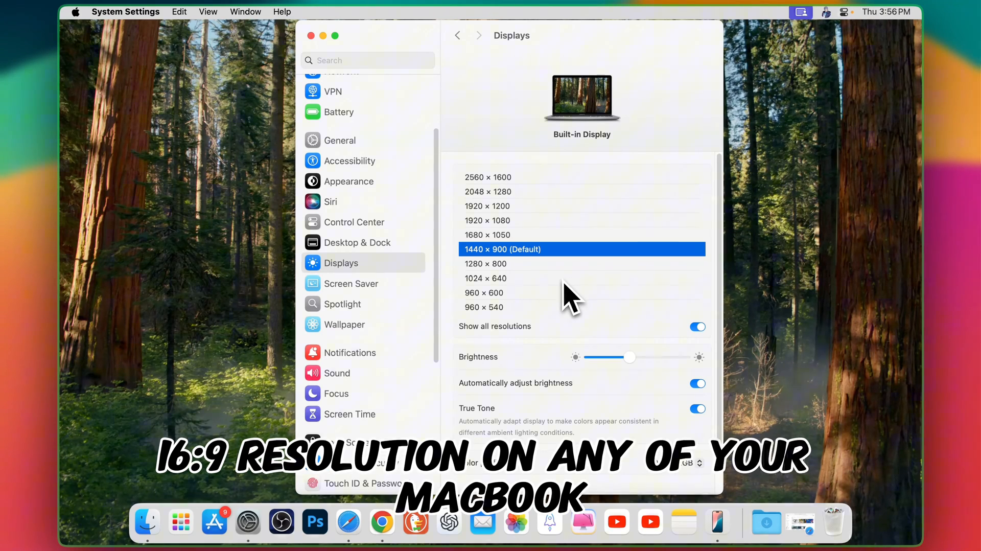
mouse_move(357, 395)
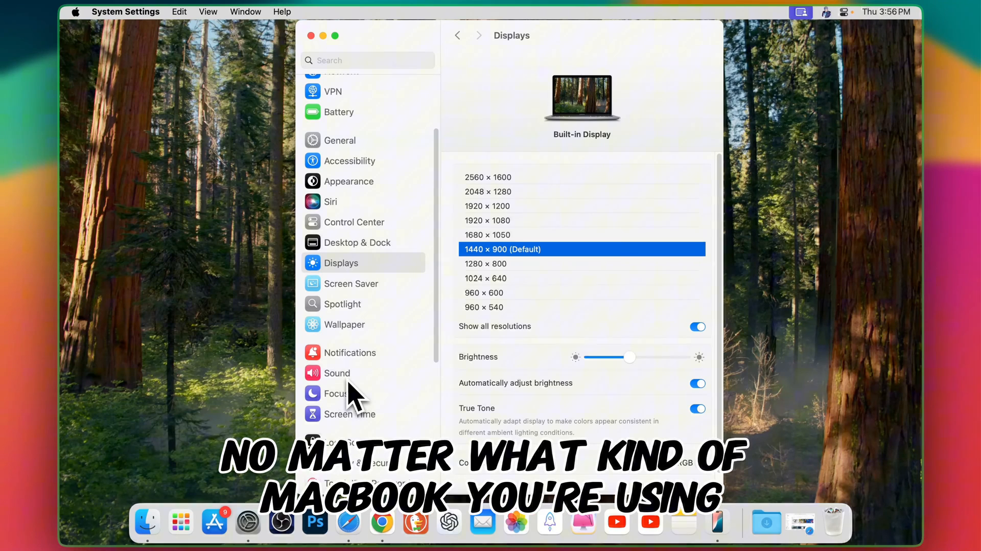
mouse_move(413, 382)
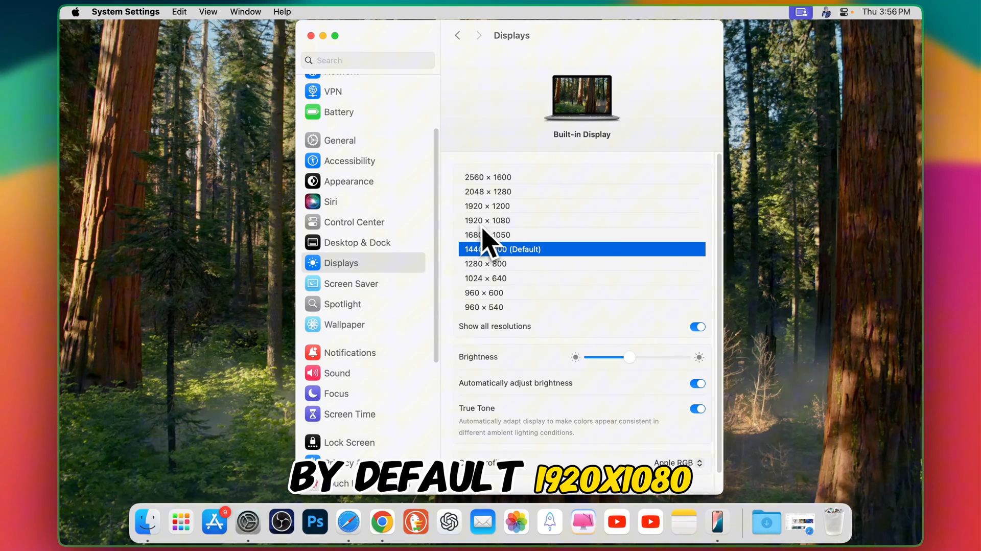
mouse_move(513, 242)
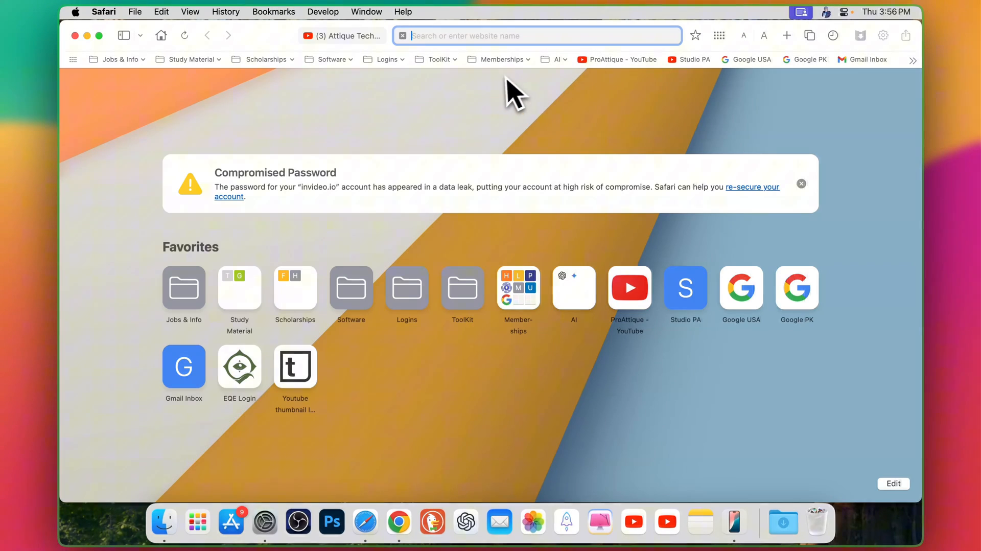
Step: Search 'swhitchresx' and reach the SwitchResX download page on madrau.com
type("swhitchresx")
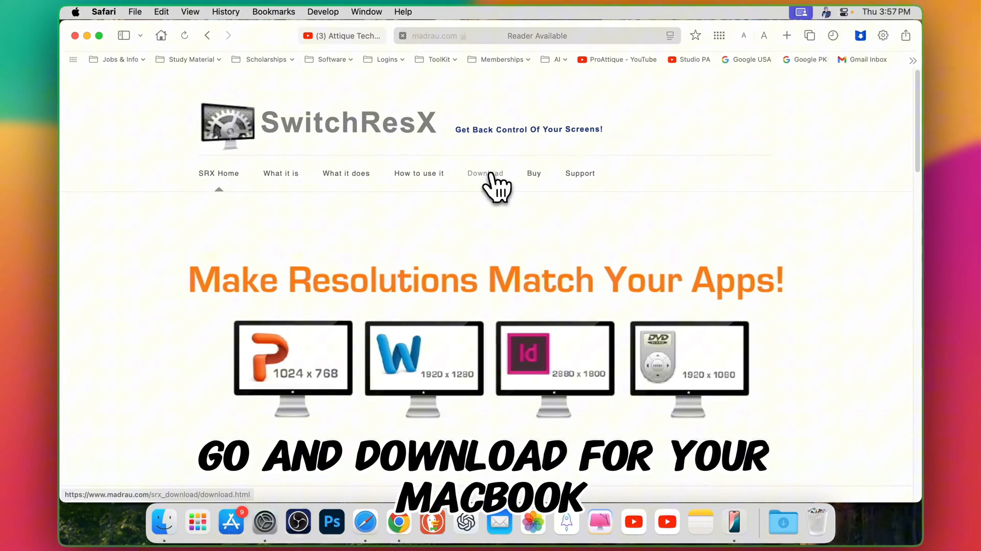
left_click(485, 174)
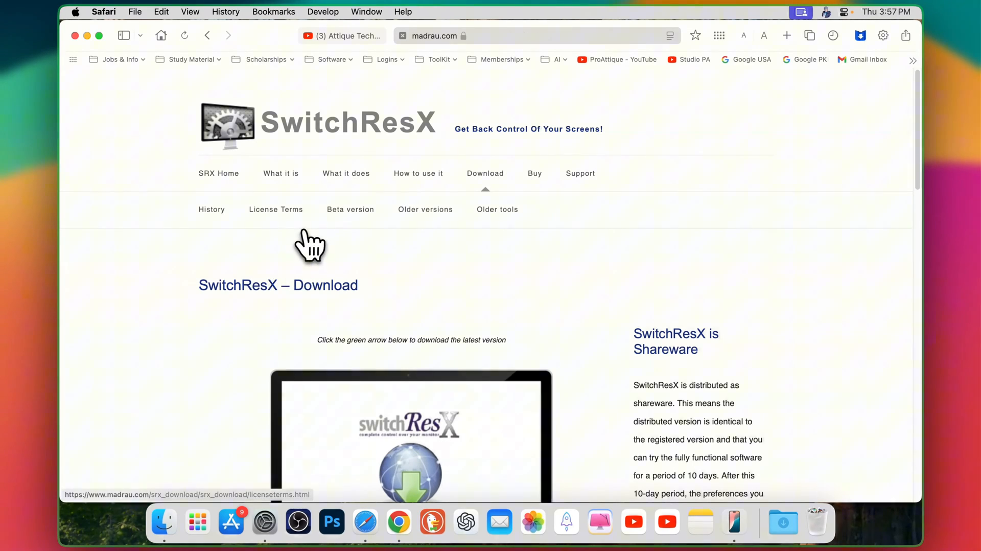
mouse_move(259, 66)
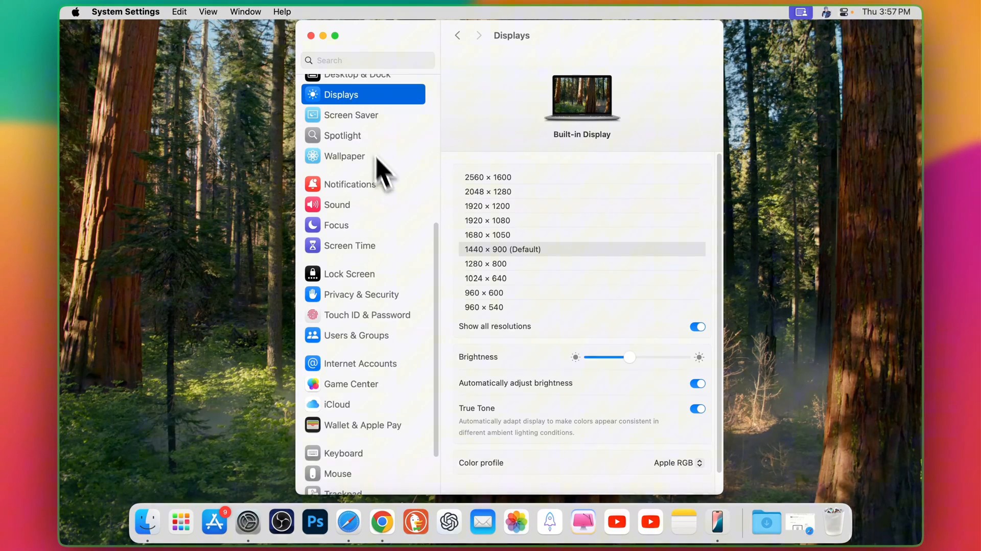
Step: Select the 16:9 display entry to show its Display Information
scroll("down", 3)
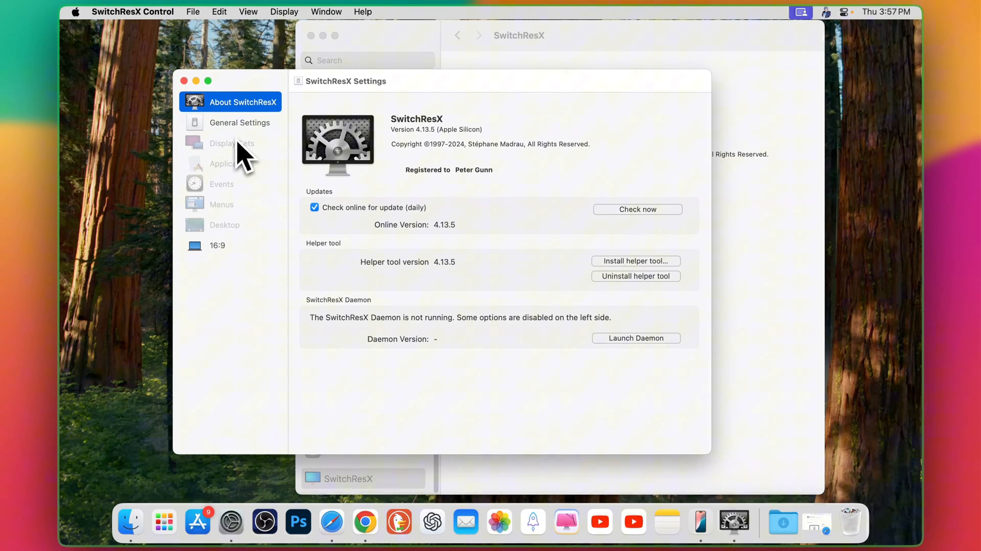
left_click(218, 244)
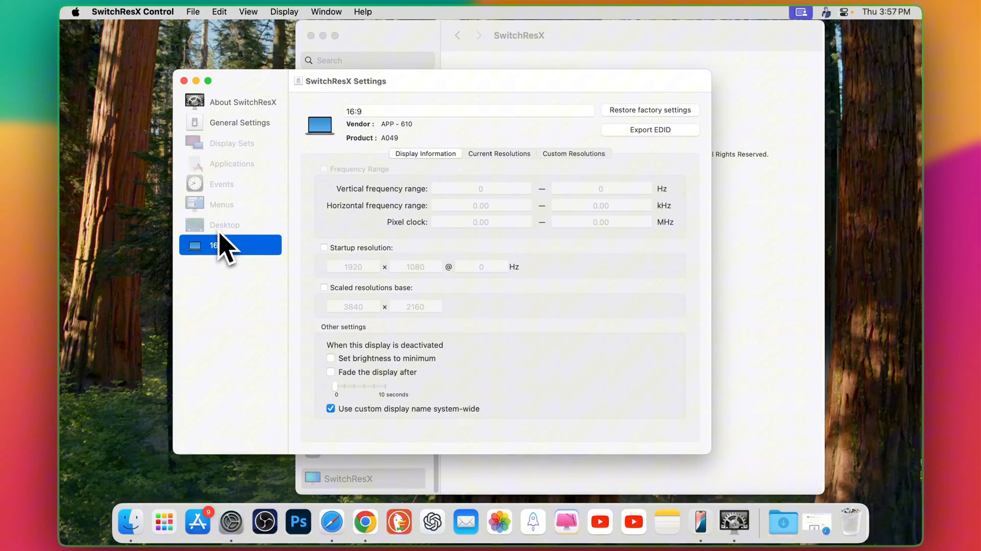
mouse_move(553, 186)
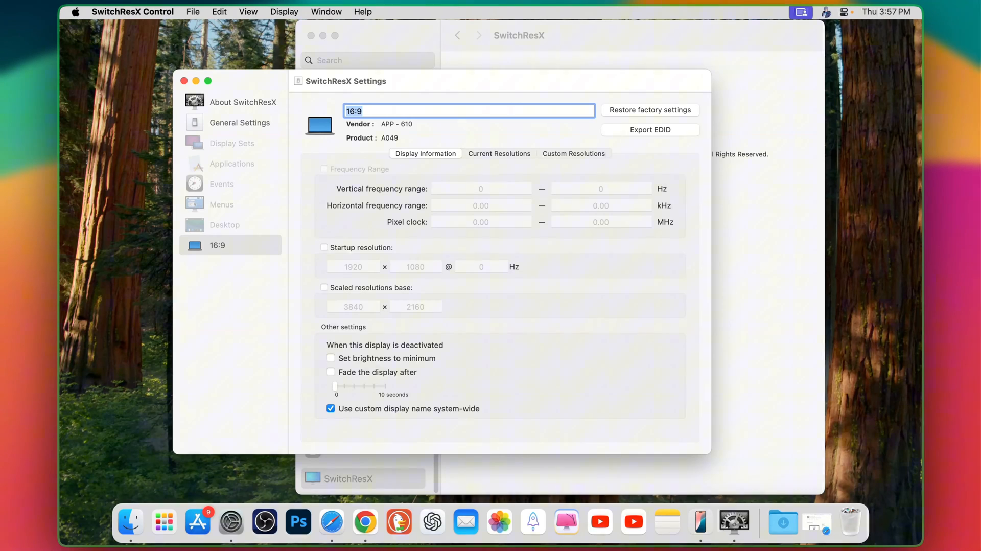
mouse_move(522, 176)
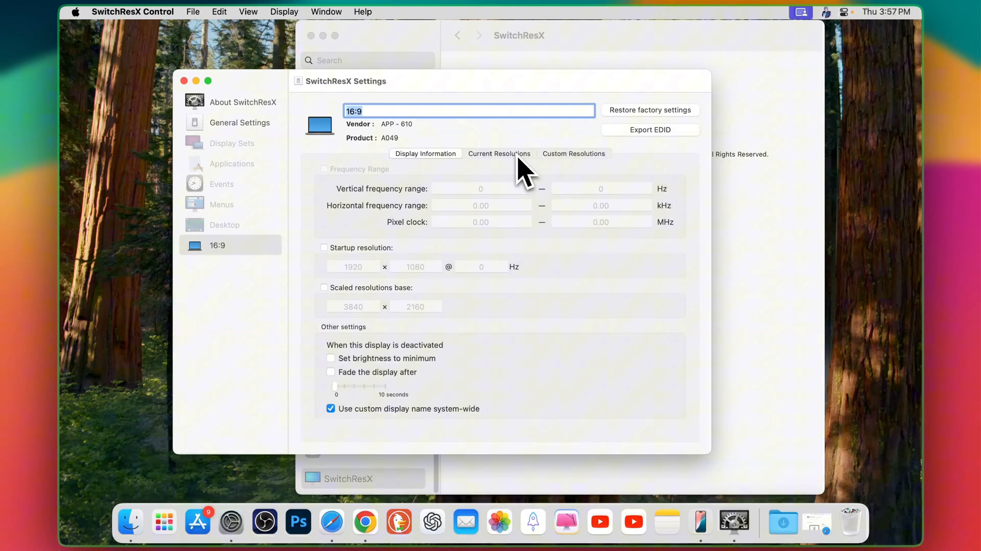
Step: Switch from Current Resolutions to the Custom Resolutions list showing 1920 × 1080 active
left_click(499, 154)
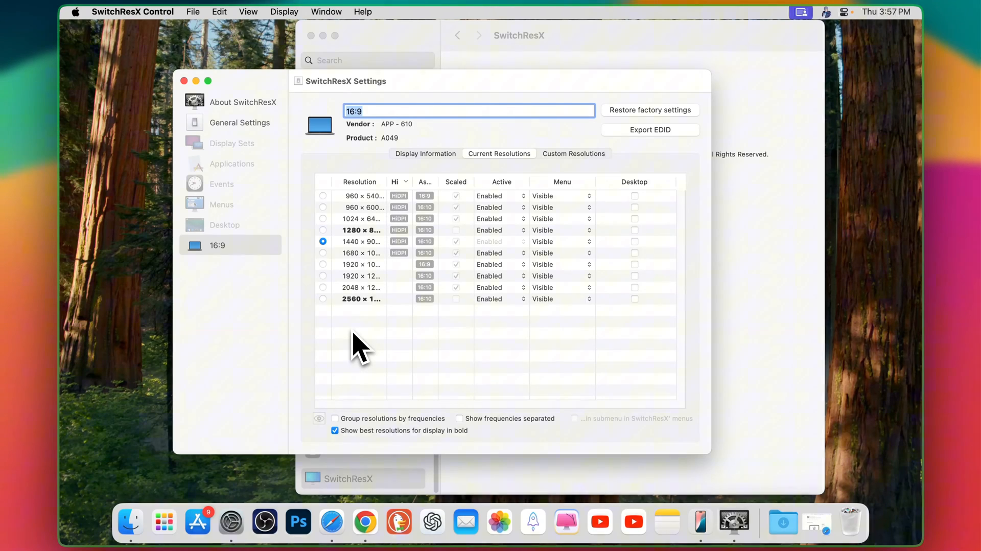
mouse_move(579, 178)
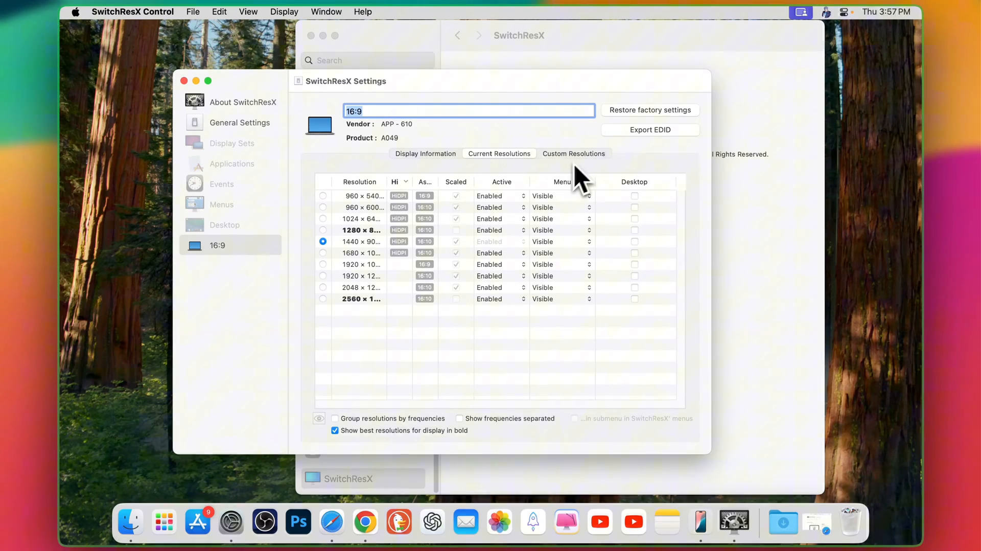
left_click(573, 153)
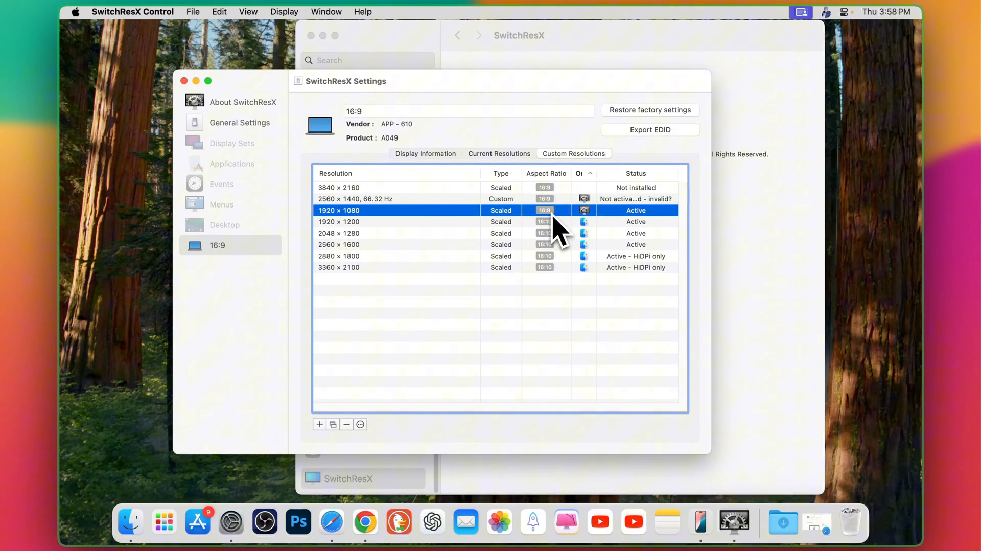
mouse_move(550, 228)
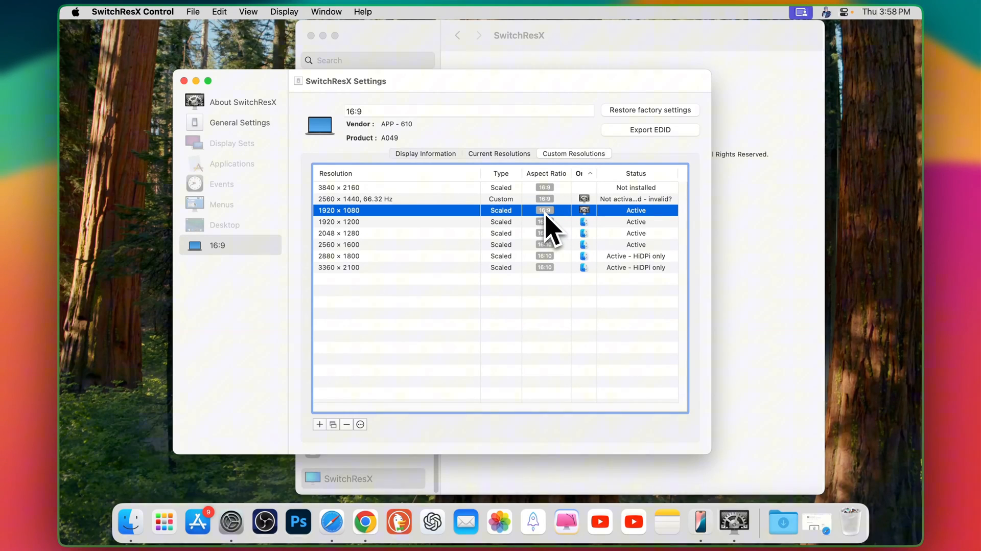
Step: Add scaled custom resolutions 1920 × 1080 and 3840 × 2160 to the list
left_click(319, 424)
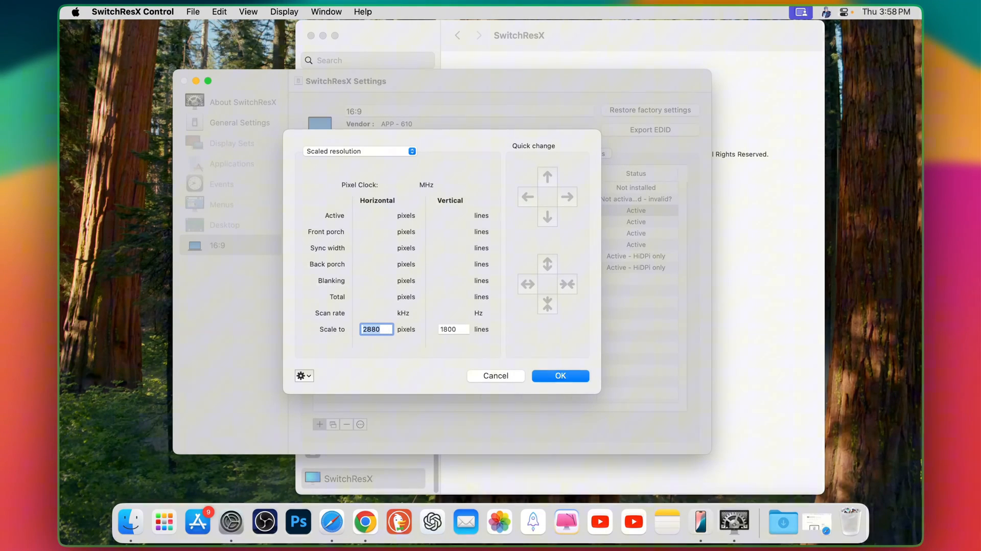
type("1920")
left_click(453, 329)
type("1080")
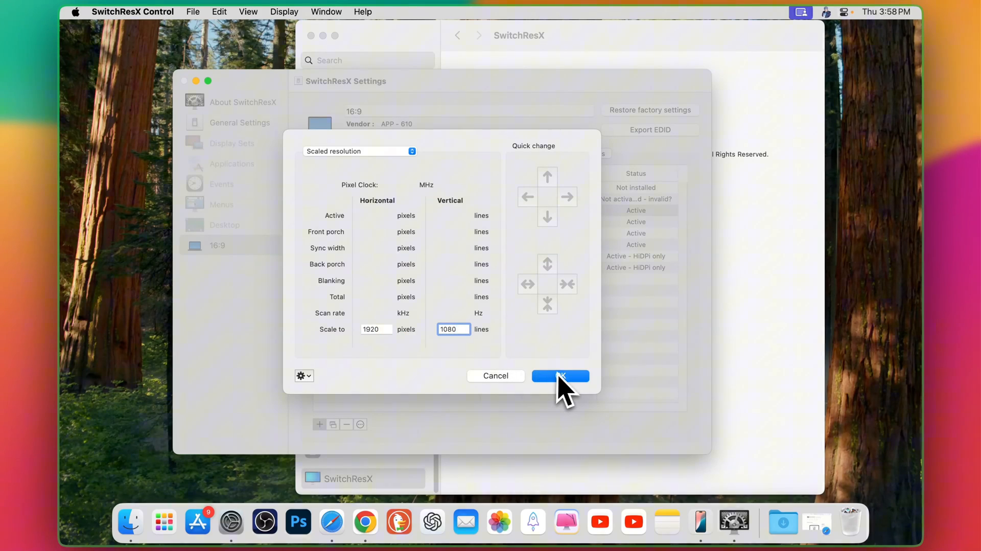
left_click(558, 375)
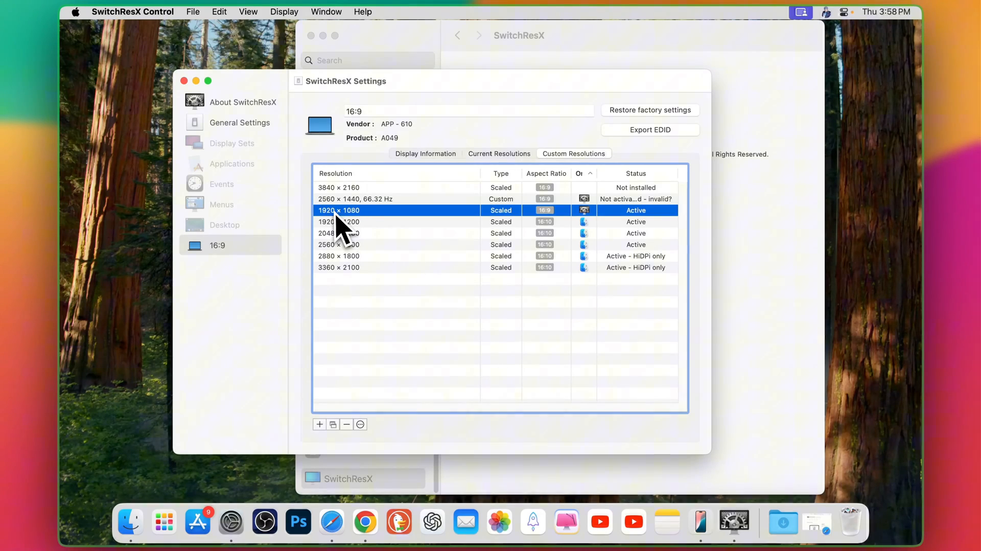
mouse_move(645, 225)
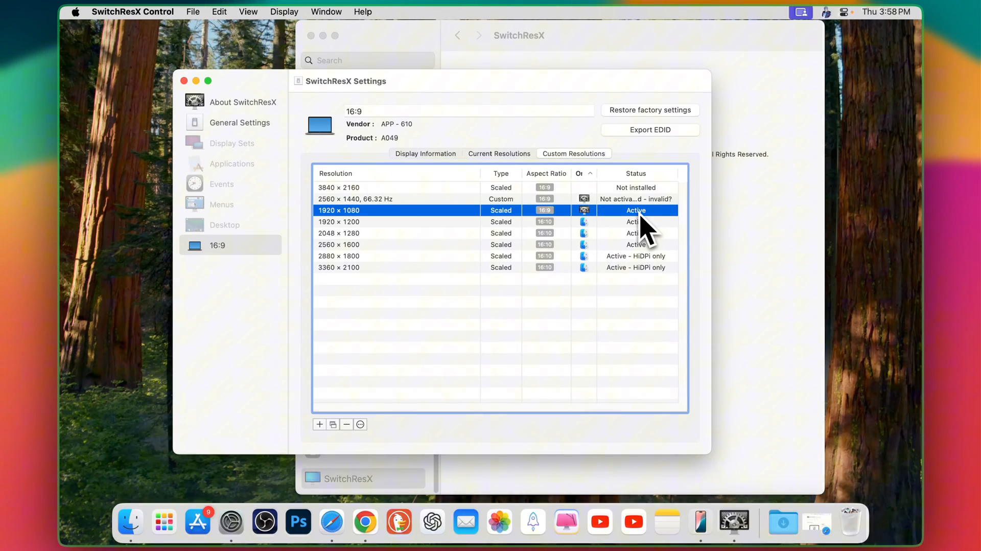
mouse_move(650, 235)
type("1800")
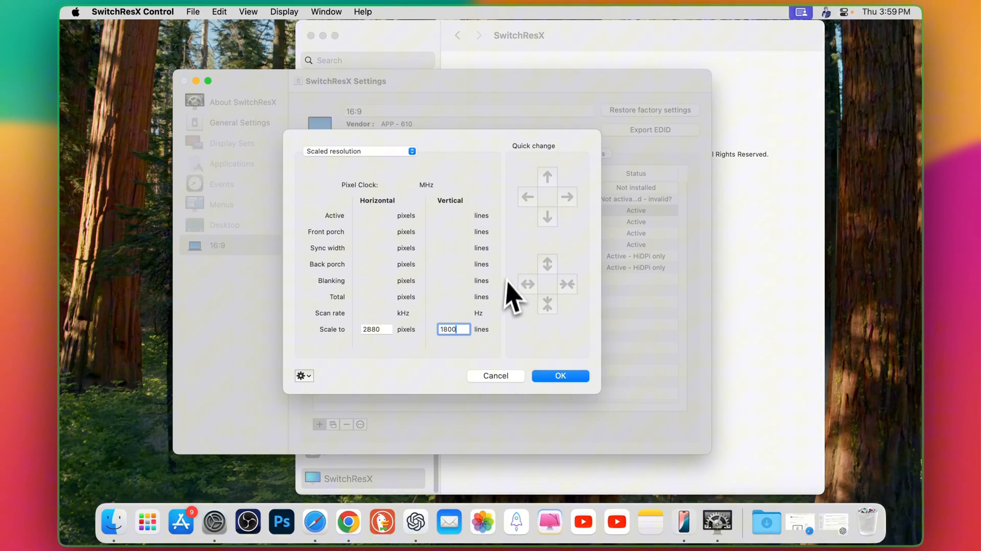
left_click(376, 329)
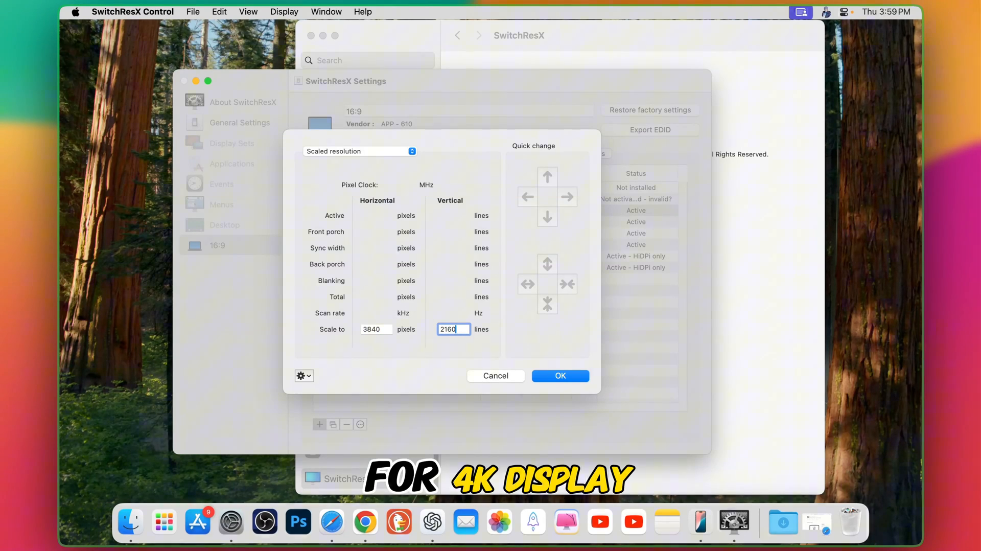
left_click(560, 375)
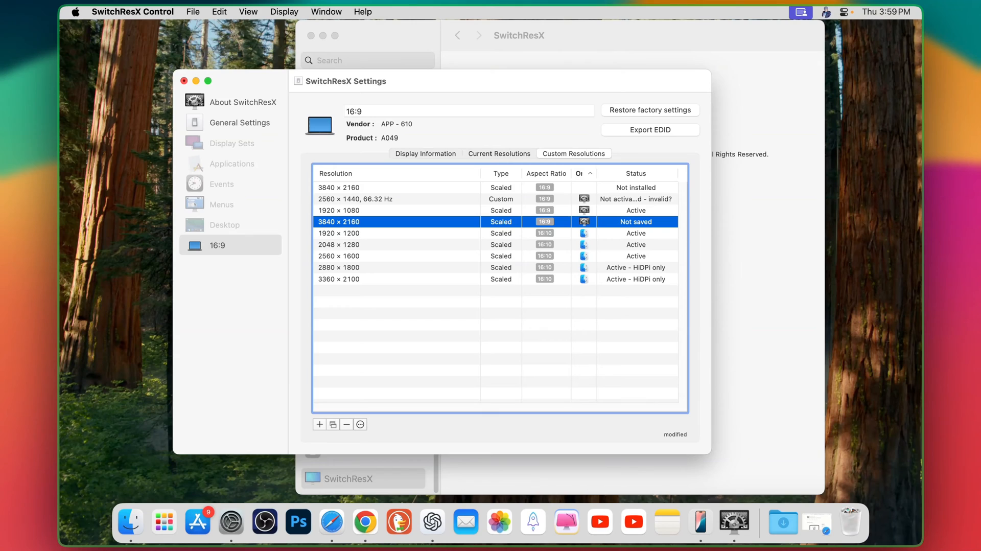
mouse_move(711, 275)
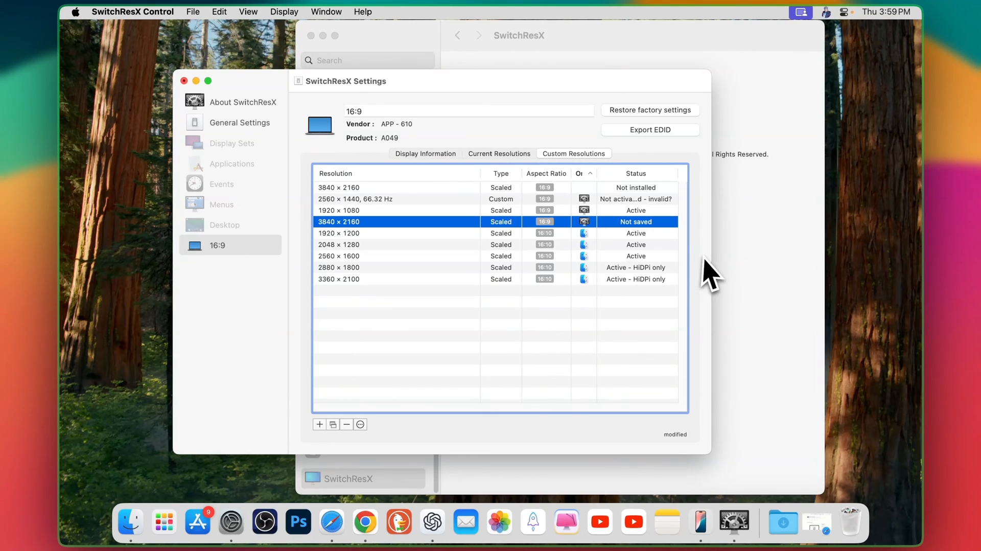
mouse_move(650, 242)
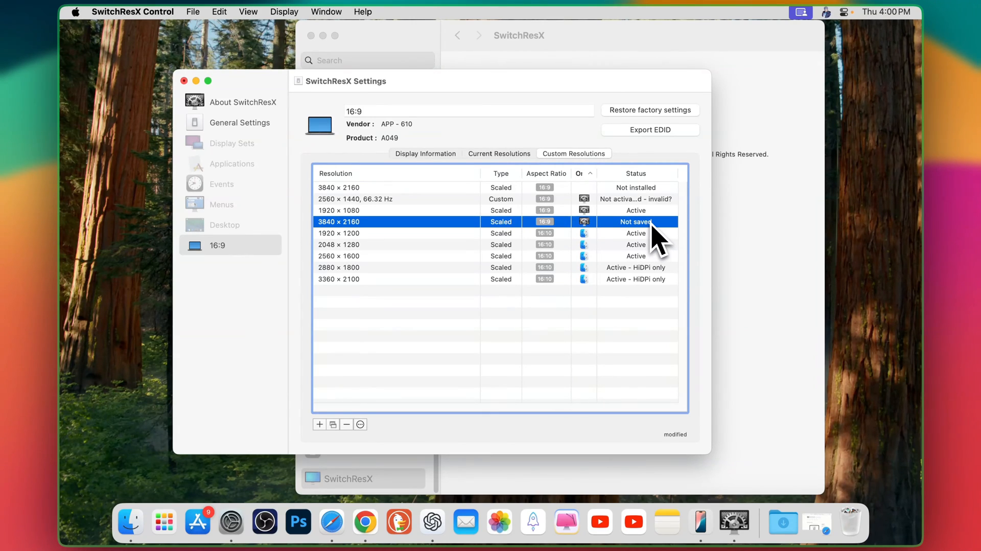
mouse_move(541, 251)
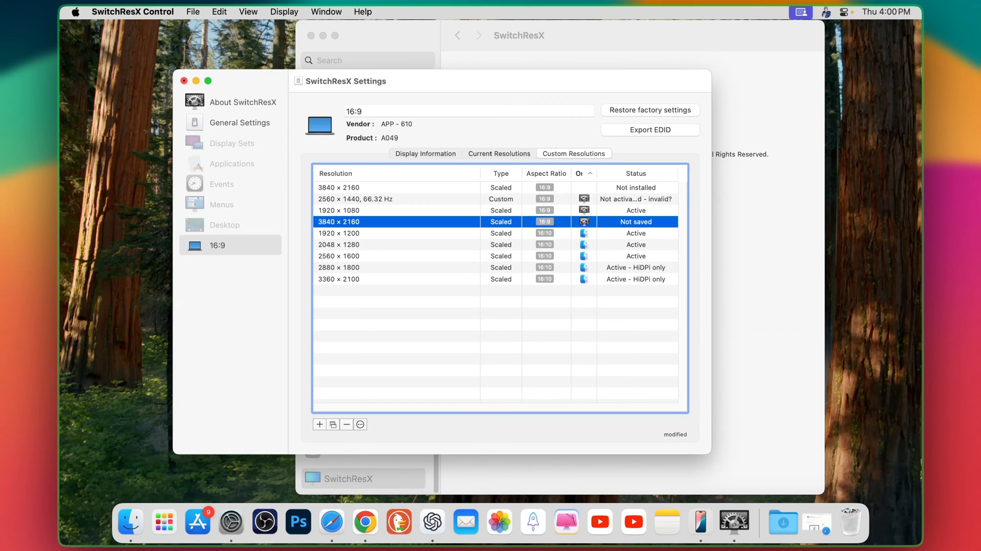
Step: Focus the 16:9 display's settings before quitting SwitchResX Settings
left_click(494, 303)
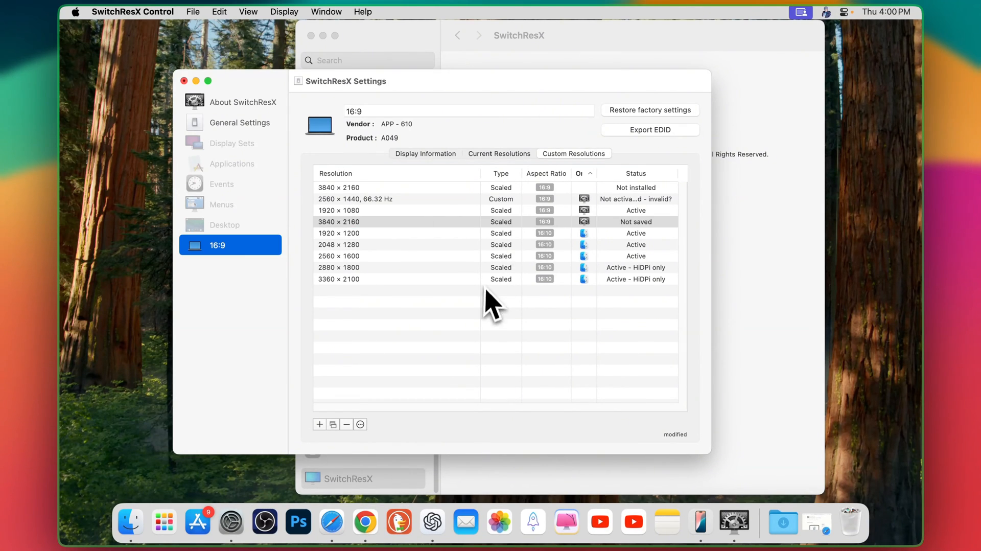
mouse_move(501, 178)
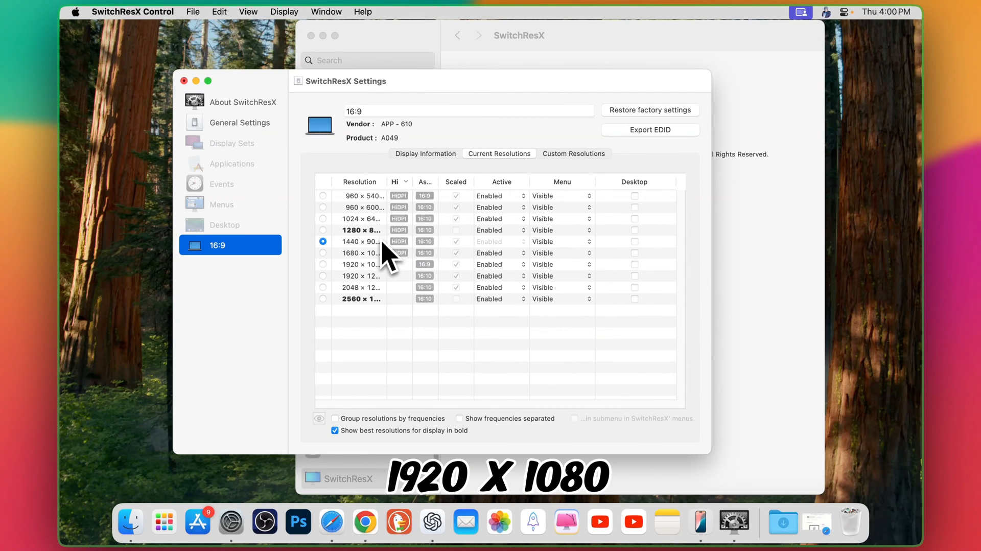
mouse_move(362, 266)
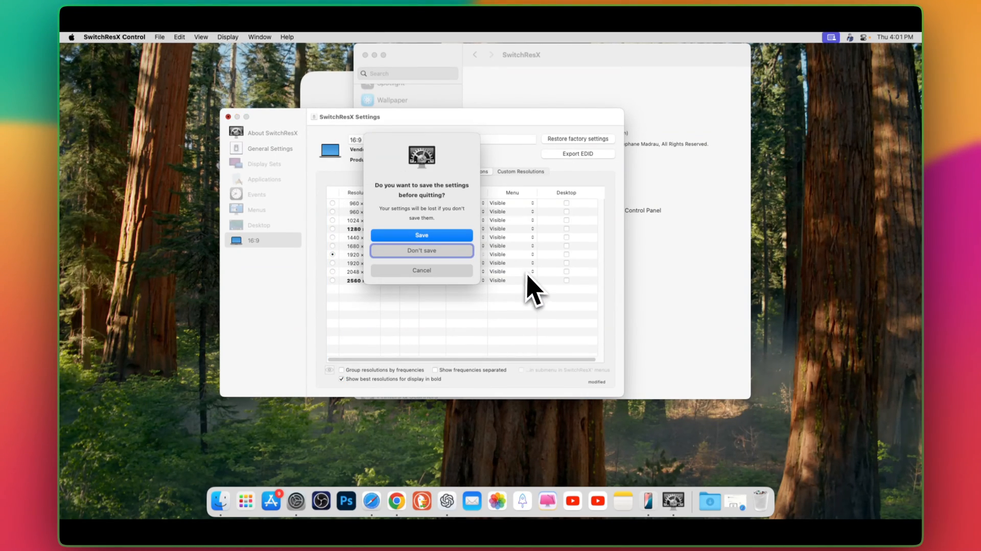
Step: Save the custom resolution settings and close SwitchResX Settings
left_click(421, 251)
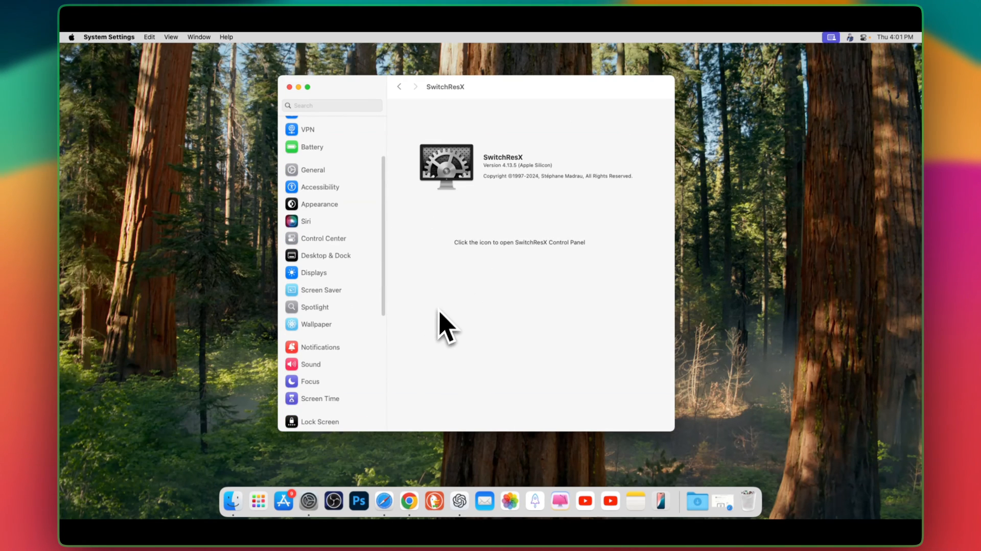
left_click(315, 272)
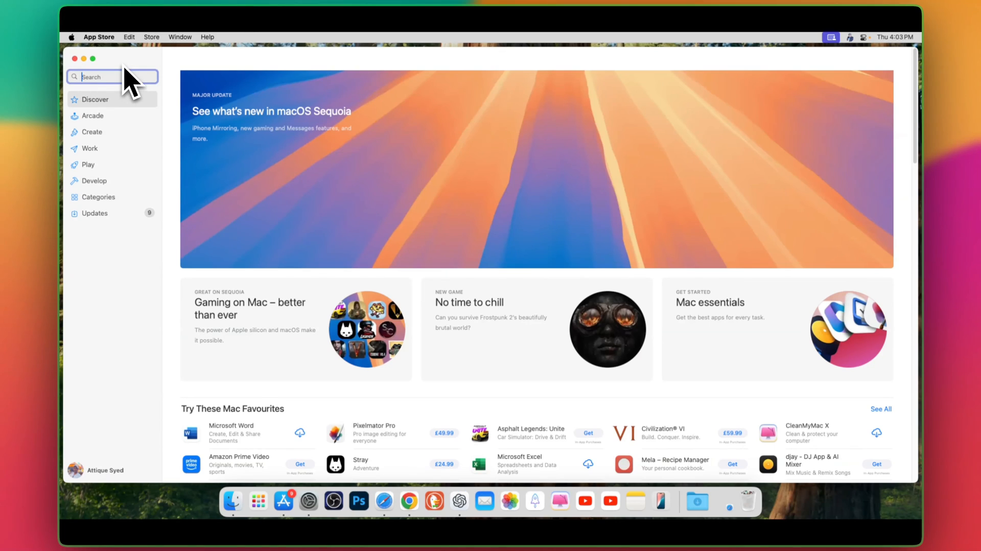
Step: Search App Store for 'swhitchresx' and open Any Screen Resolution
type("swhitchresx")
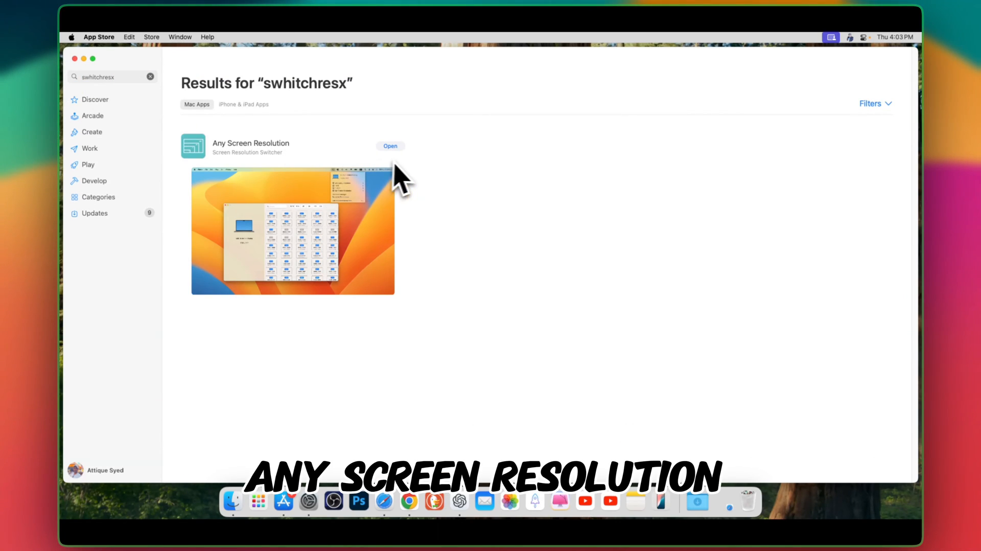
left_click(251, 146)
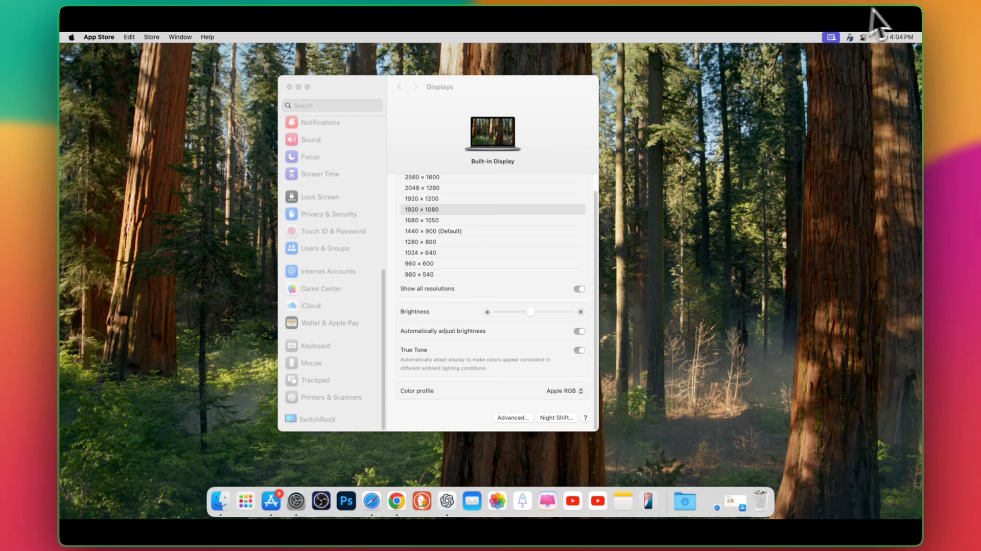
Step: Open the Any Screen Resolution window from the menu bar and cancel the upgrade offer
left_click(775, 37)
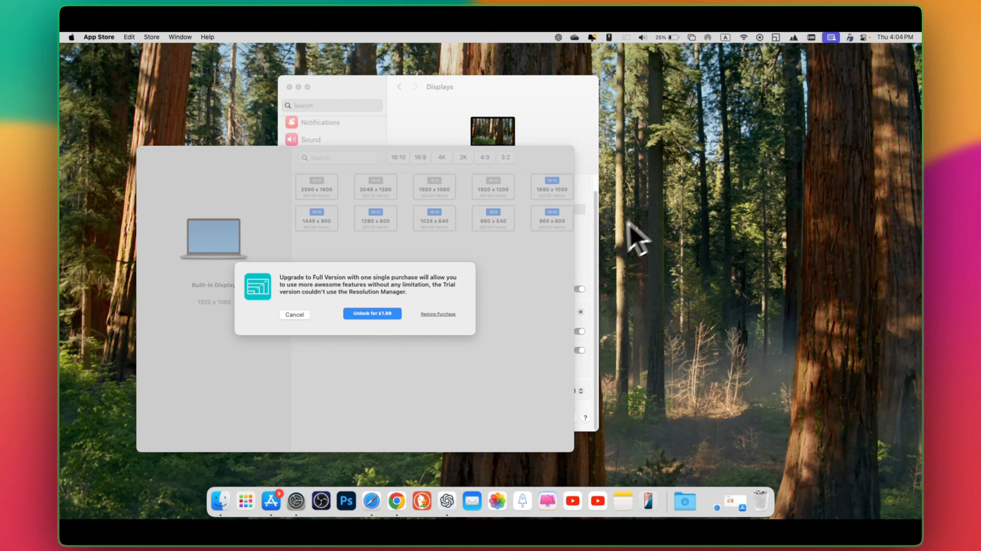
mouse_move(507, 404)
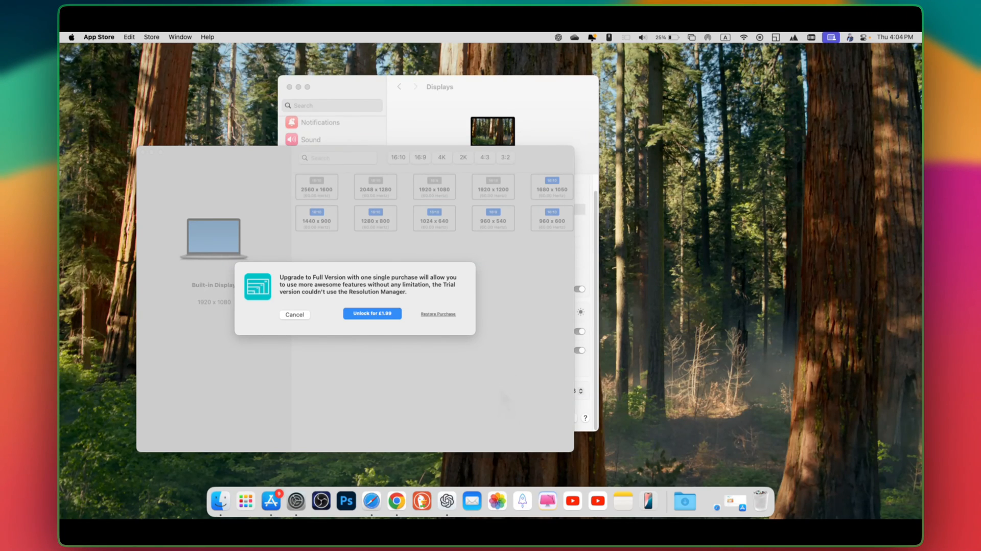
mouse_move(506, 403)
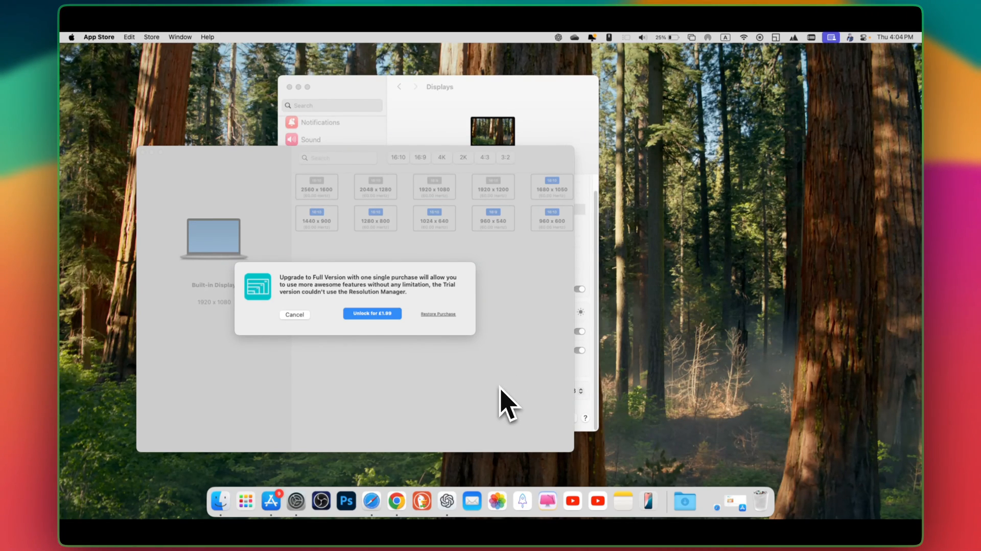
mouse_move(455, 279)
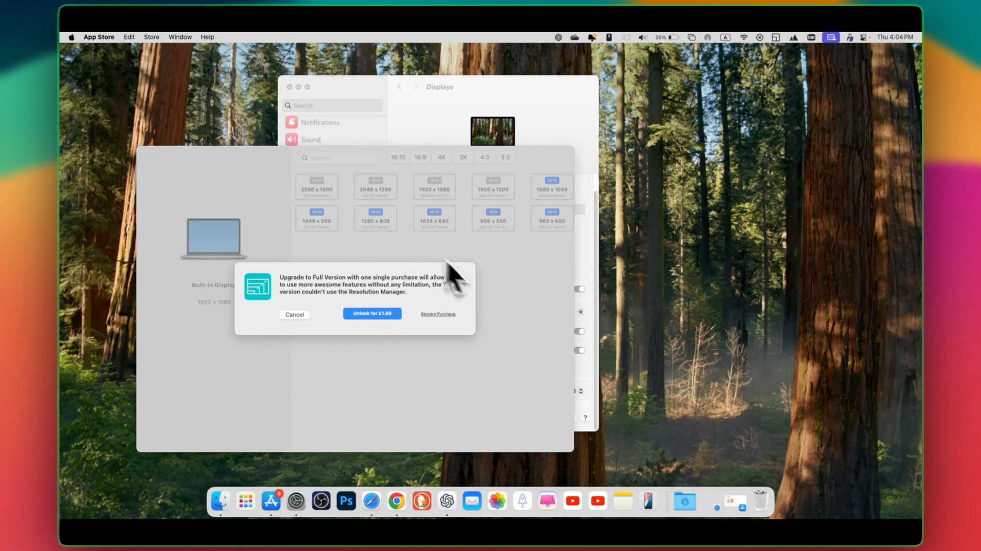
mouse_move(403, 241)
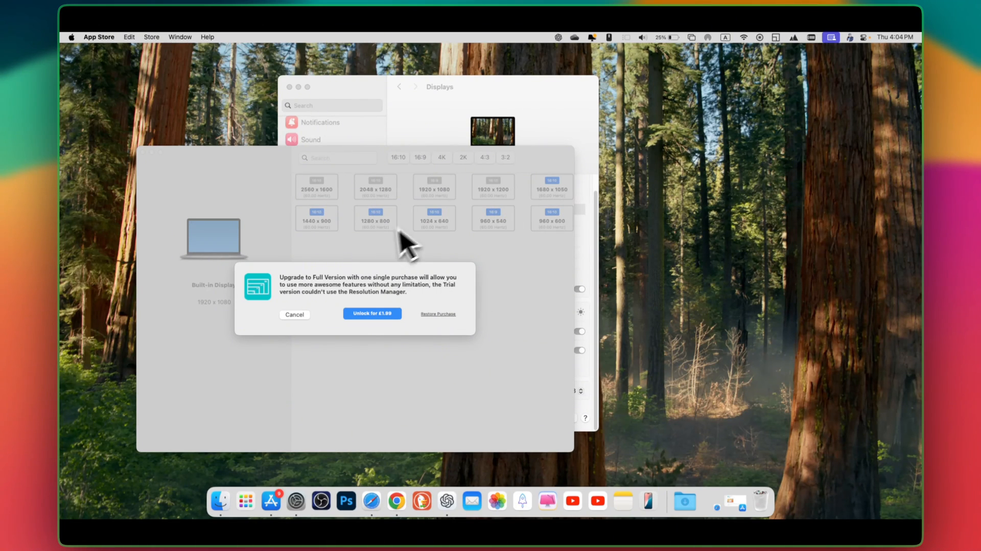
left_click(294, 314)
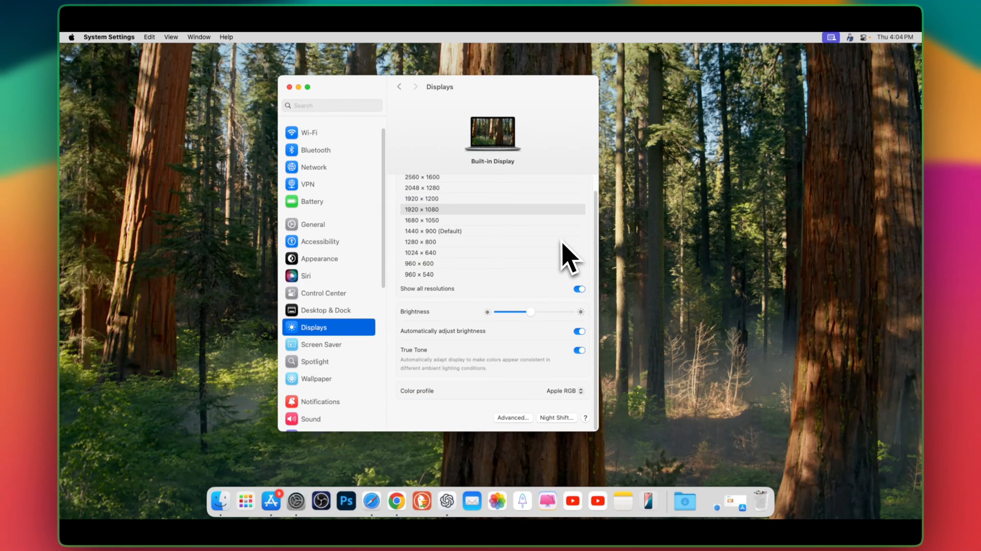
mouse_move(572, 262)
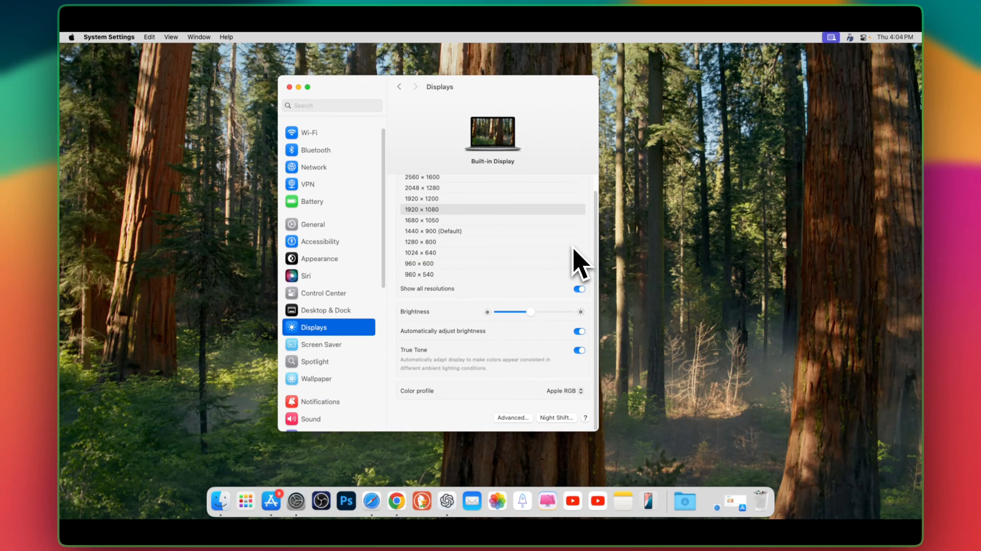
mouse_move(576, 263)
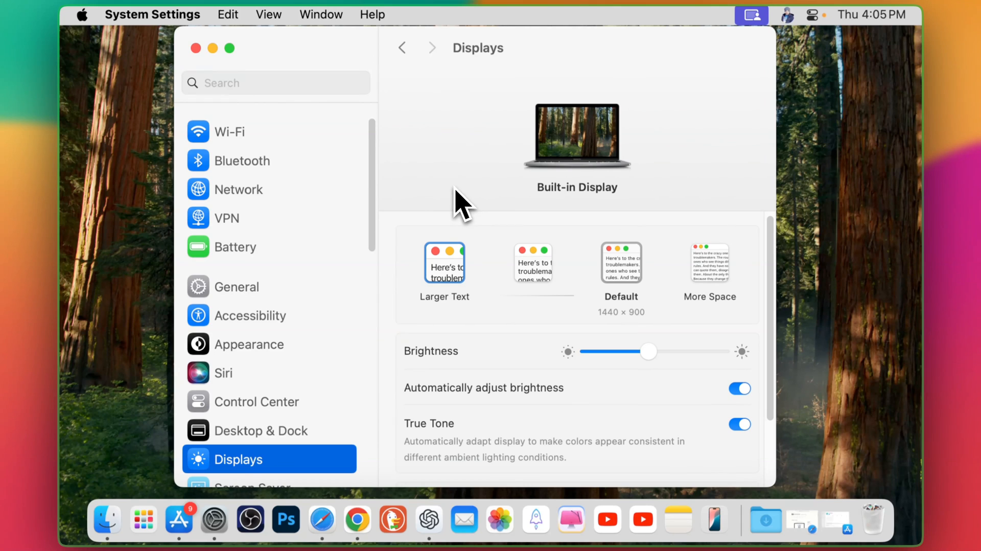
Step: Enable Show all resolutions and set the display to 1440 × 900 (Default)
left_click(444, 261)
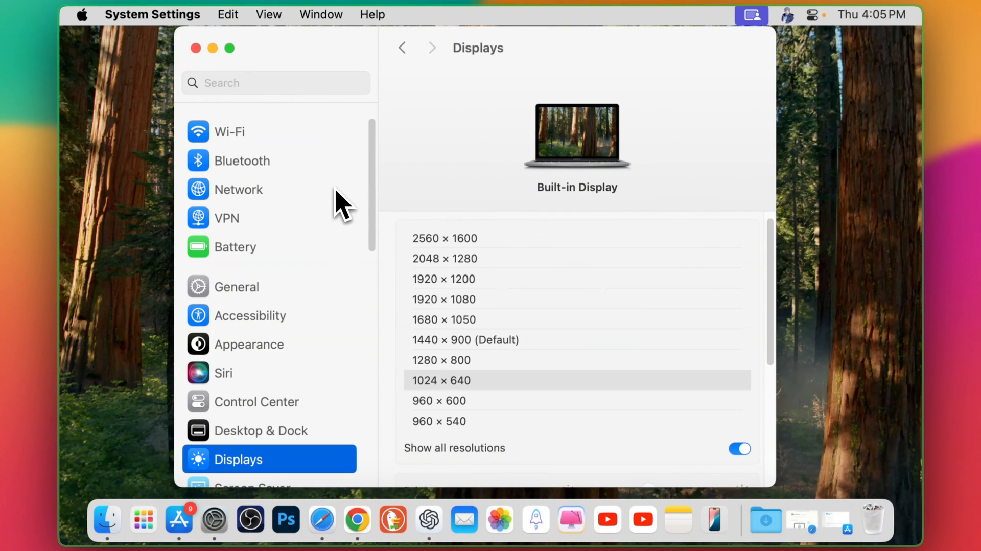
mouse_move(378, 288)
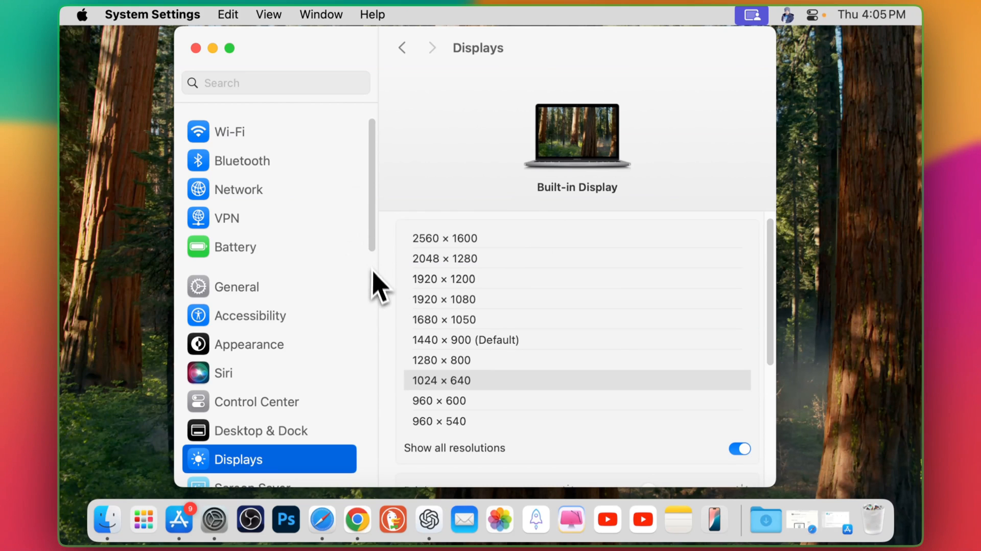
mouse_move(360, 253)
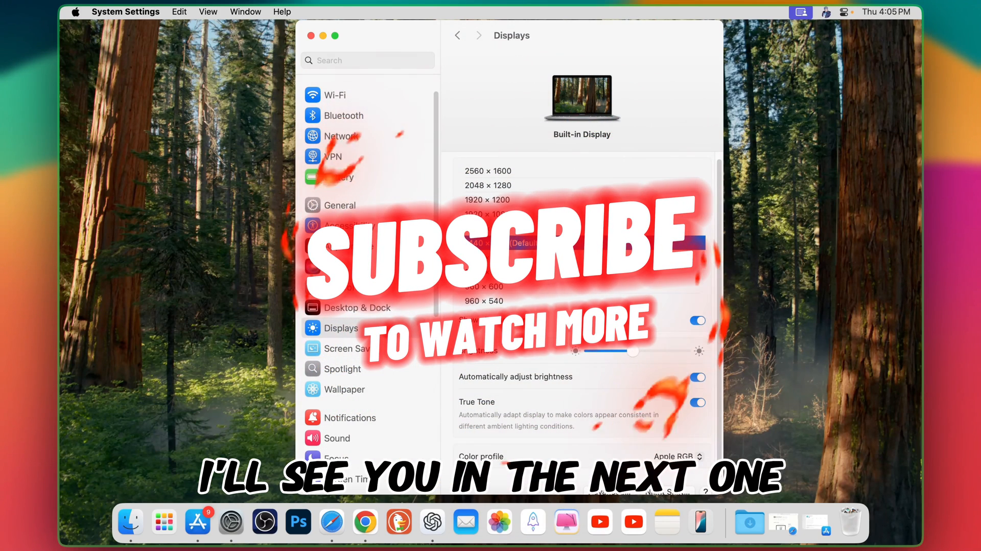
left_click(581, 243)
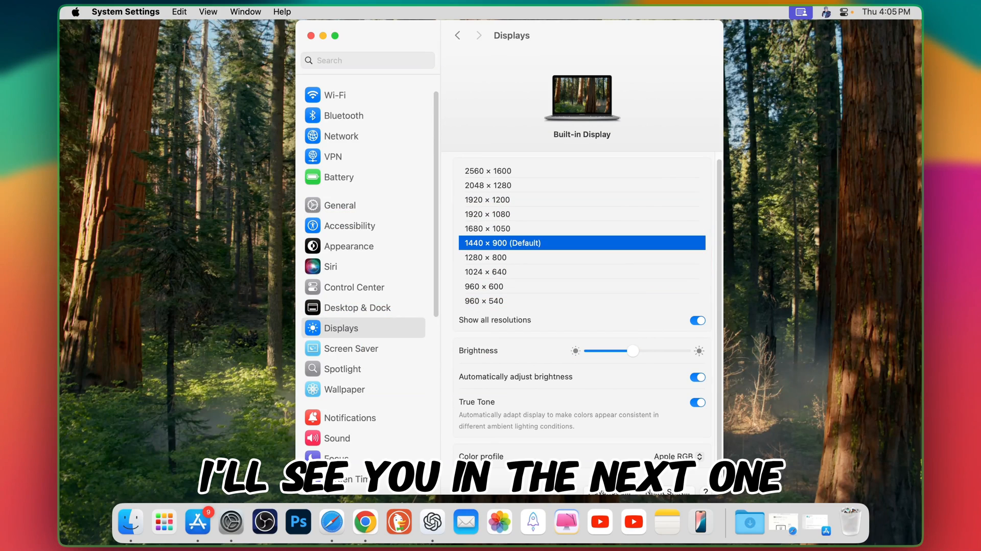